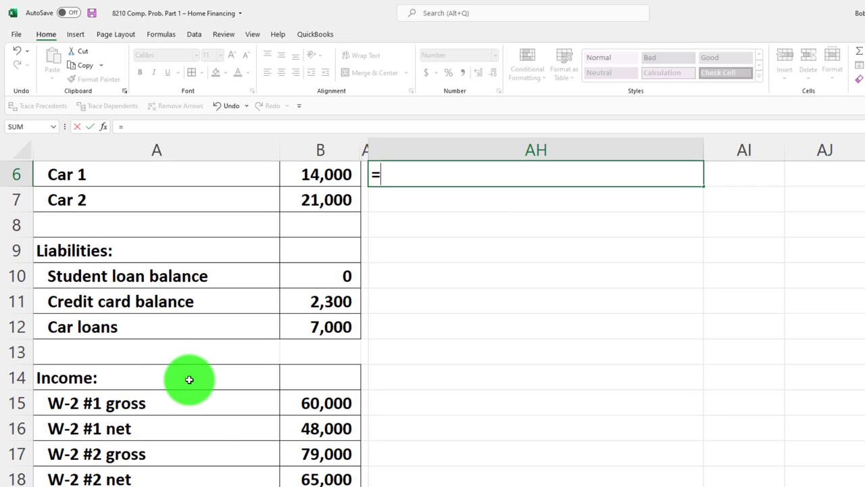
Indent the appliances, furniture, clothing and household items label and show its 21,000 value in AI6
scroll(down, 3)
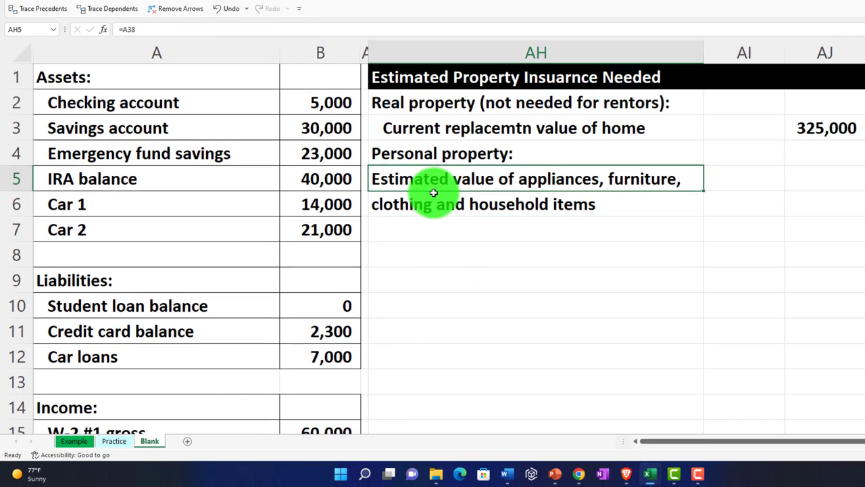
click(51, 12)
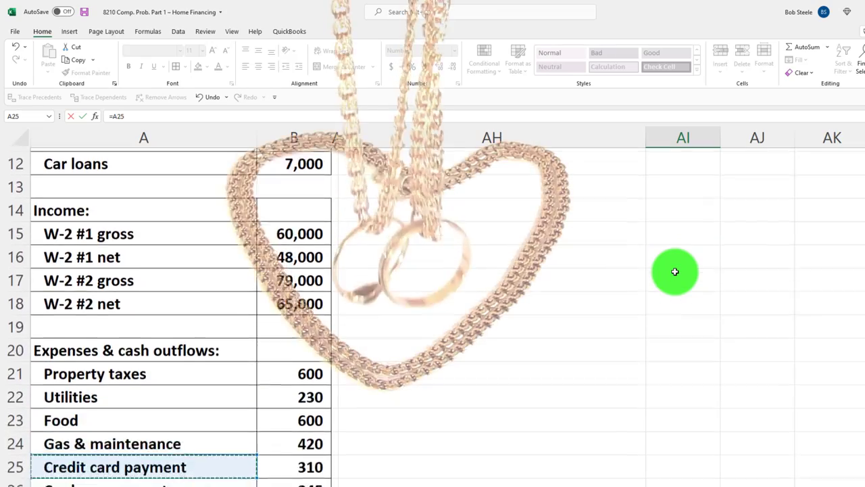
scroll(down, 3)
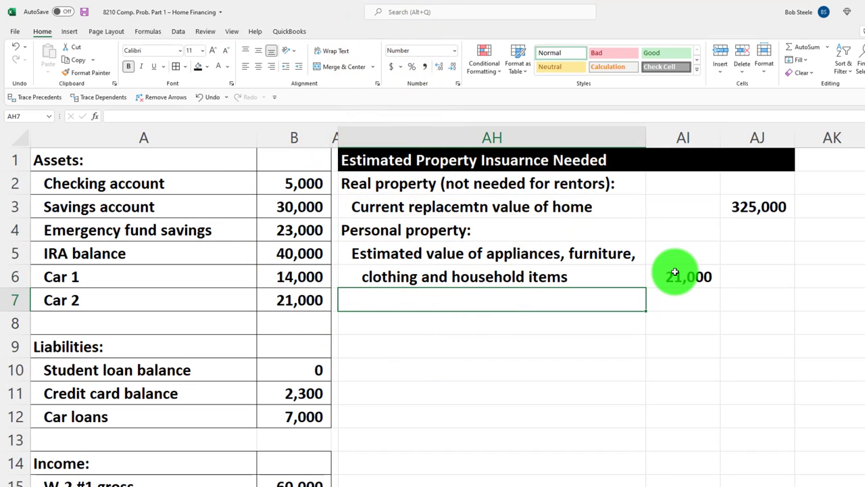
Type the four-line additional coverage label (silverware, photographic, electronic, computer equipment) in AH7:AH10
text(Additional co)
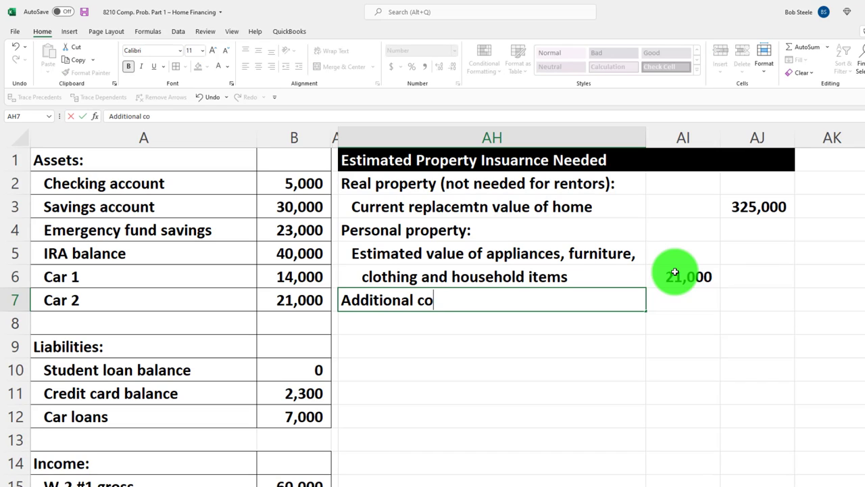
text(verage for items with limits on)
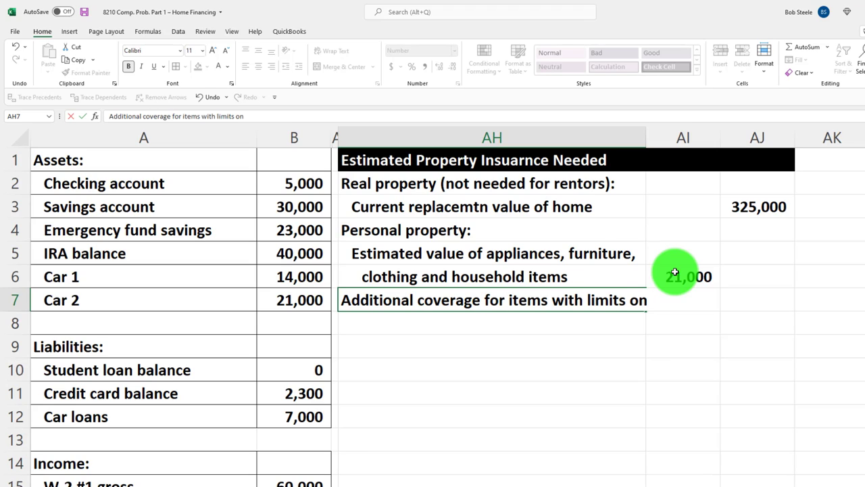
text(standard)
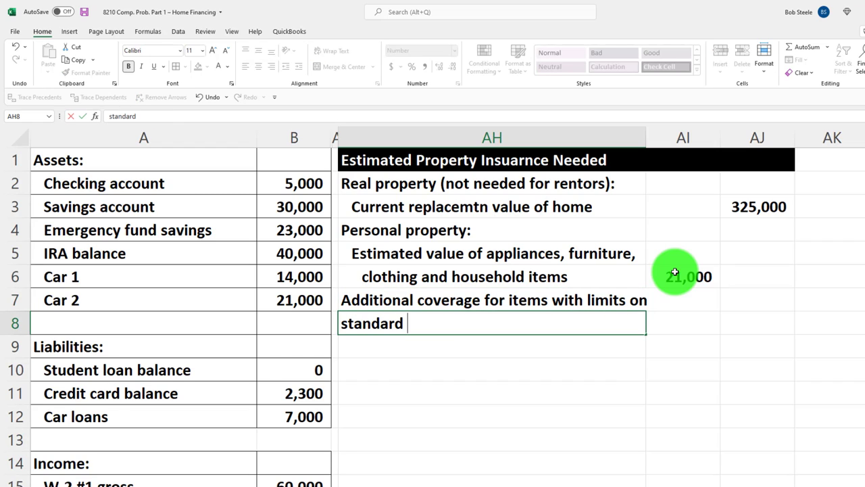
text(persoanl)
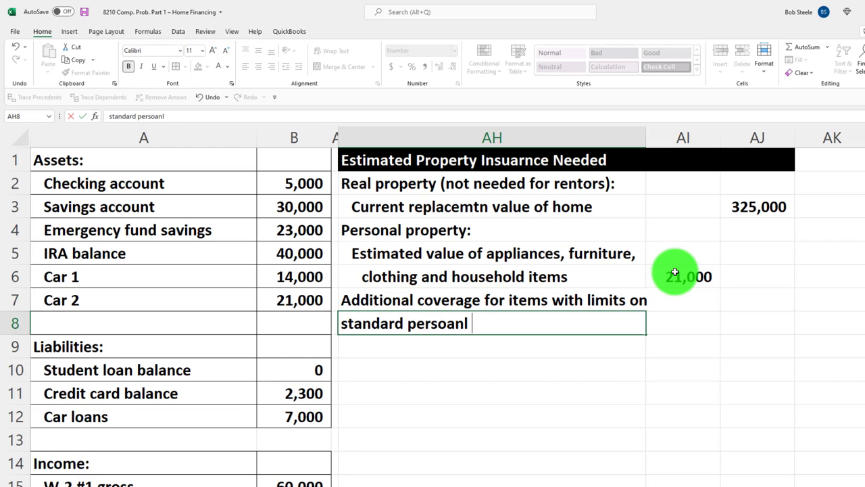
text(coverage like jewelry, firearms,)
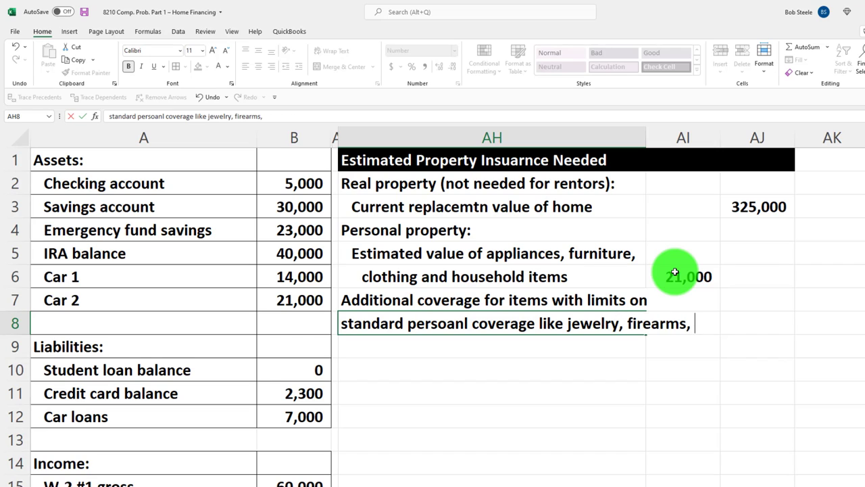
text(silver)
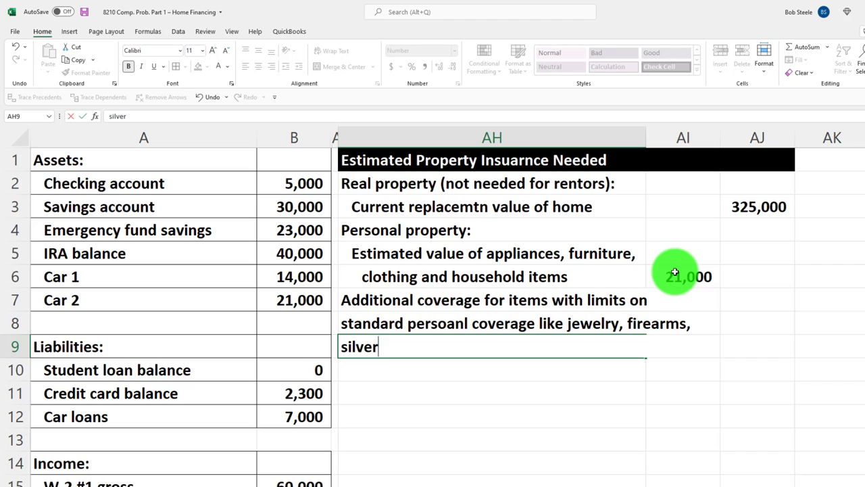
text(ward,)
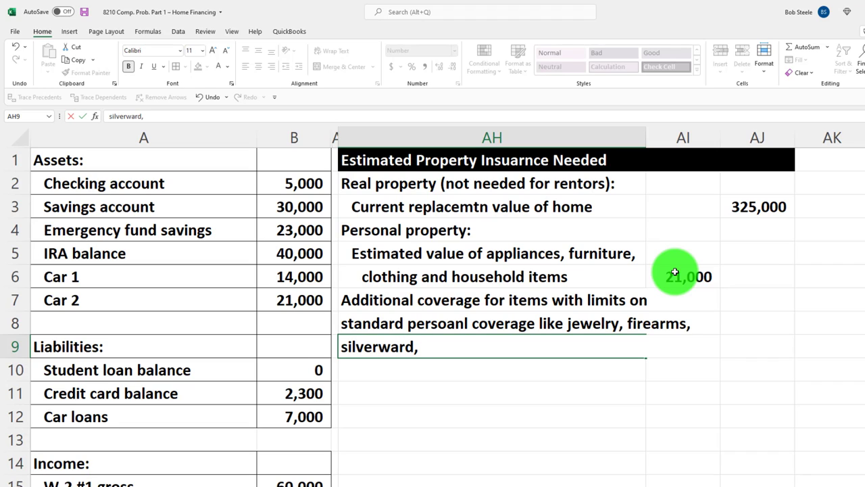
text(and p)
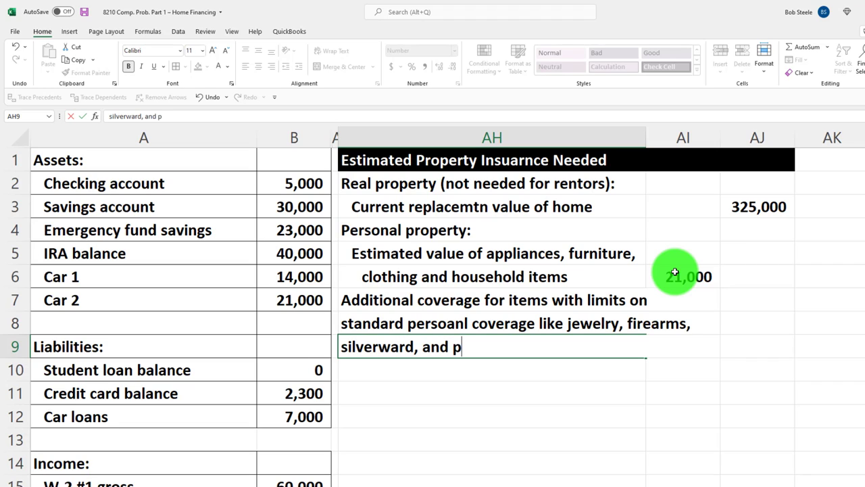
text(hotogra)
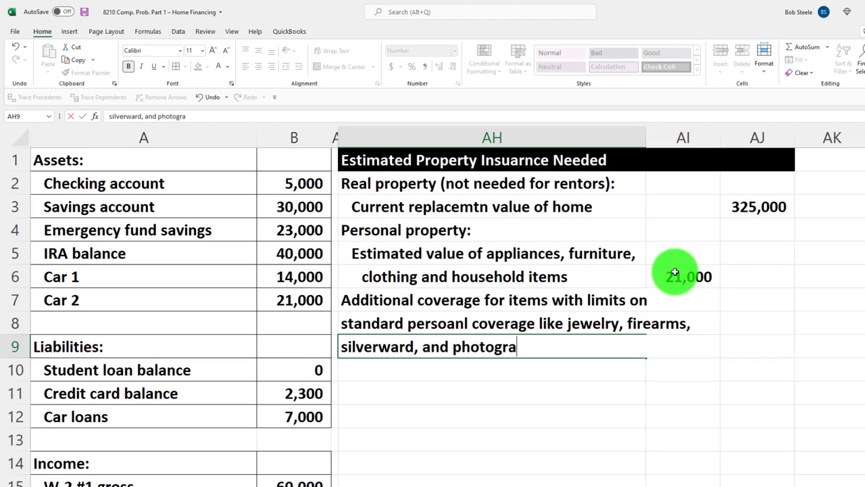
text(phic,)
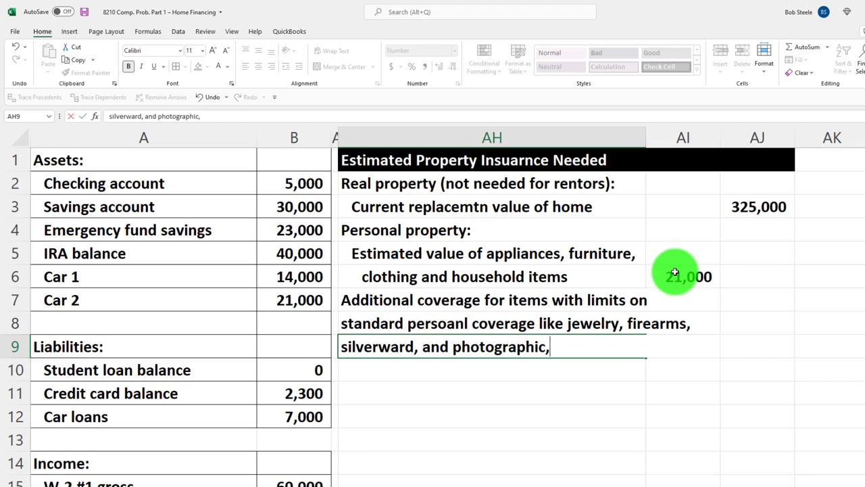
text(electronic, and)
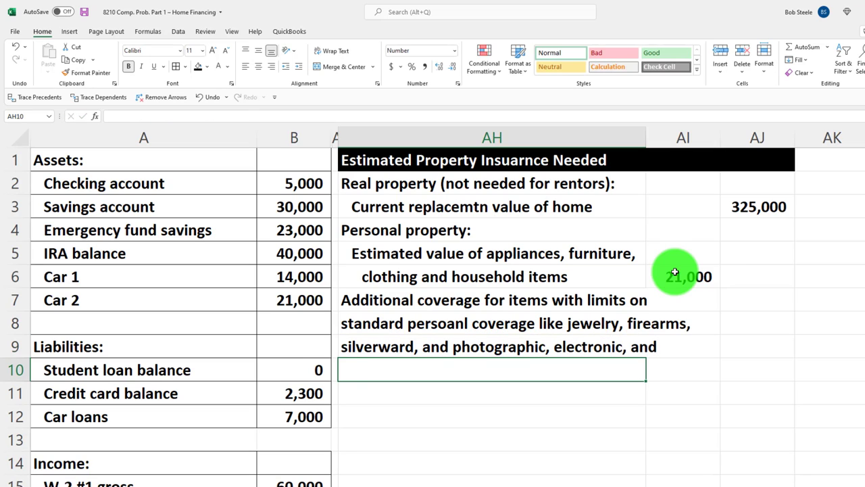
text(computer equ)
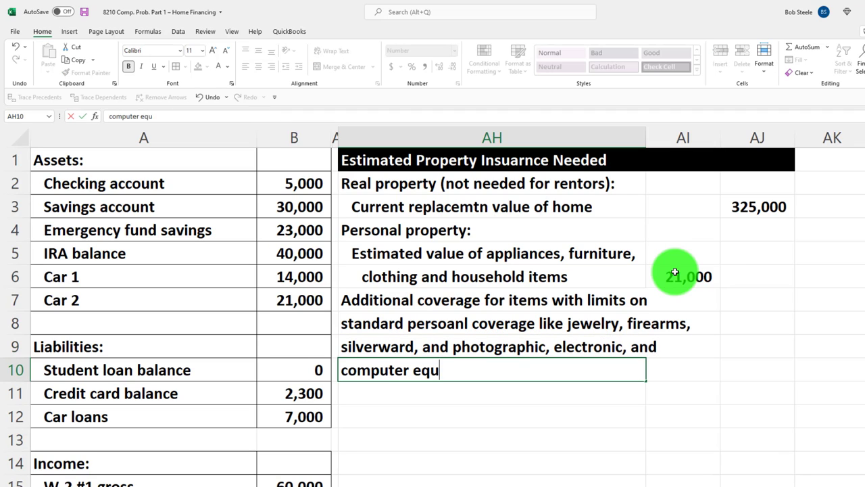
text(ipment)
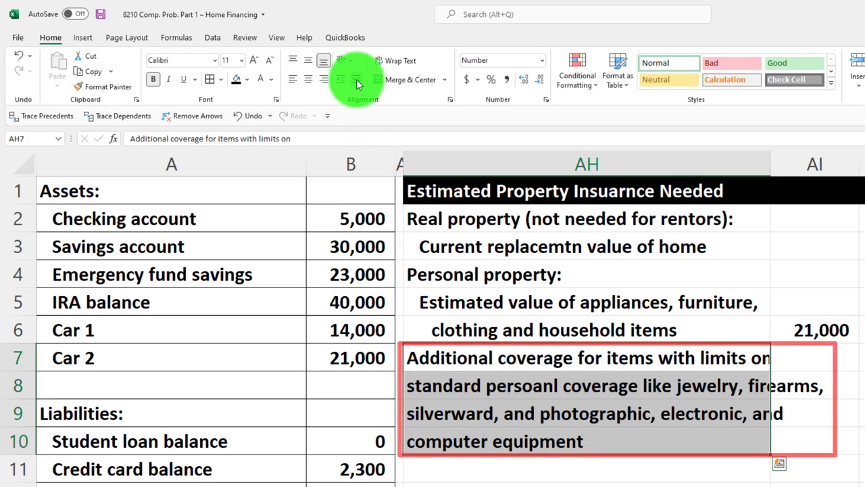
Indent the AH7:AH10 additional coverage label and show 2,000 in AI10
click(484, 414)
text(=AI21)
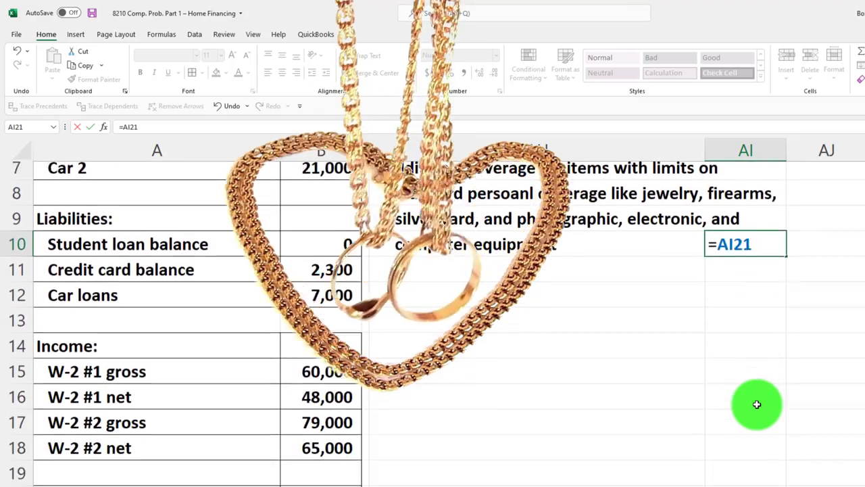
scroll(down, 3)
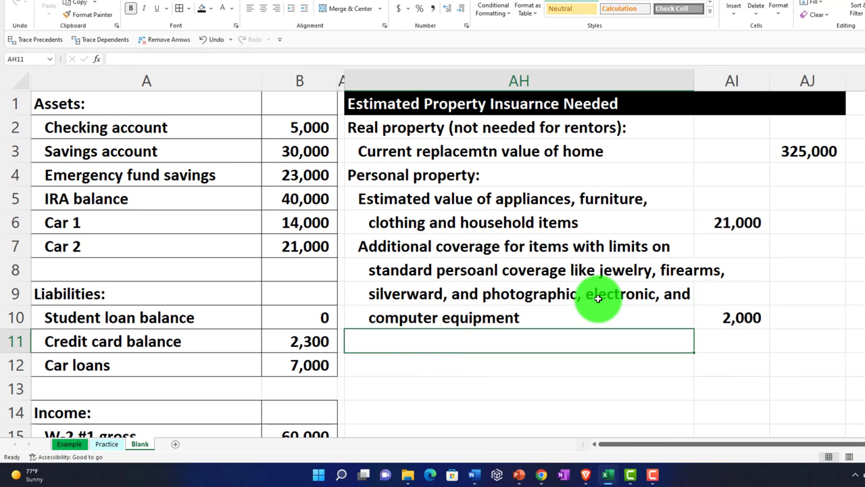
Add an indented 'Total personal property' row in AH11 with =SUM(AI6:AI10) giving 23,000
text(Ttoal)
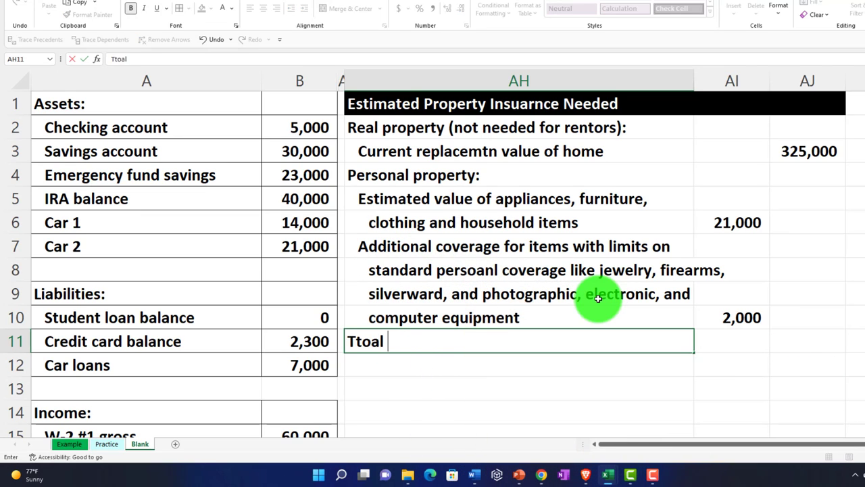
text(Total persoanl p)
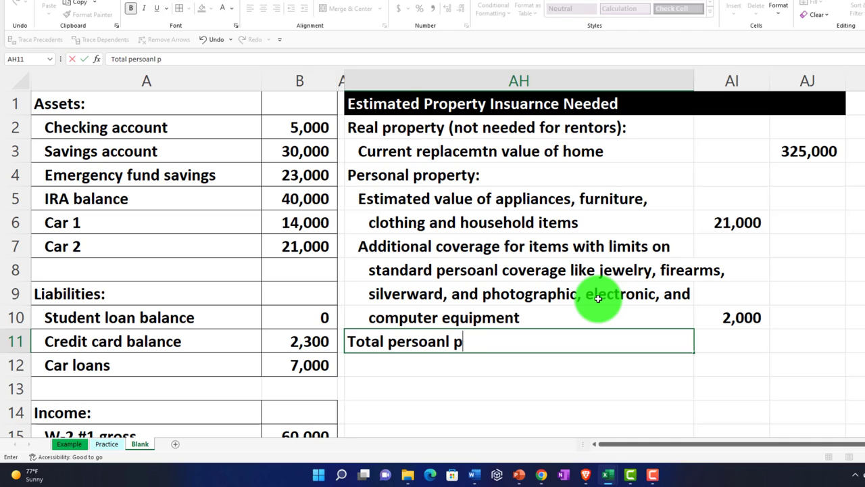
key(BackSpace)
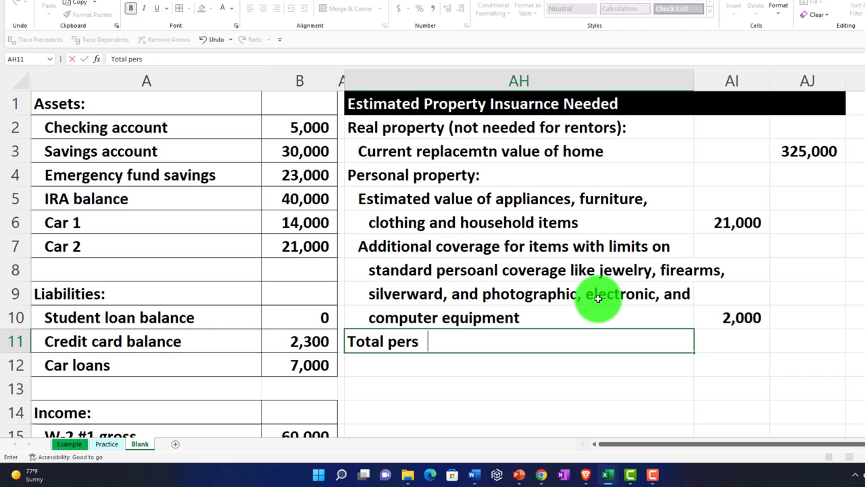
text(onal property)
click(807, 340)
text(=)
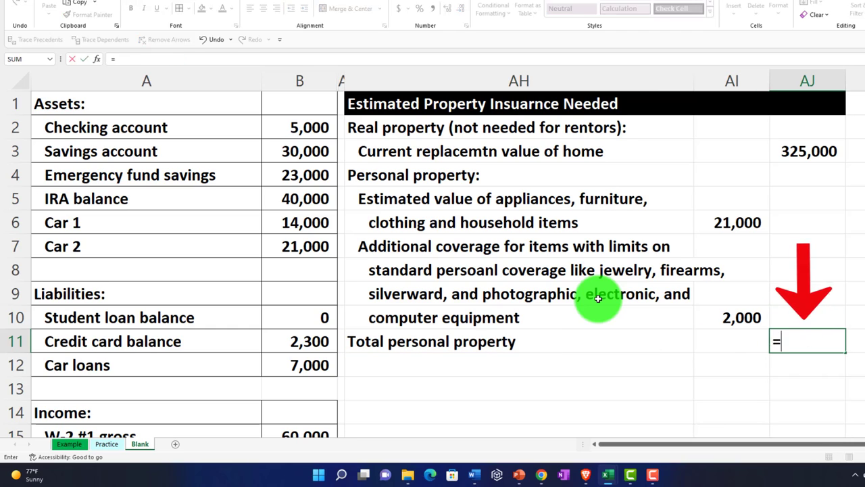
click(732, 222)
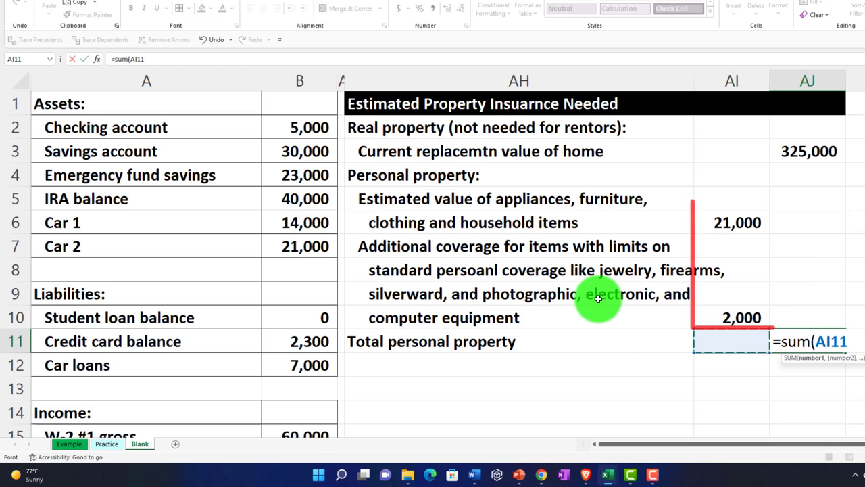
key(Enter)
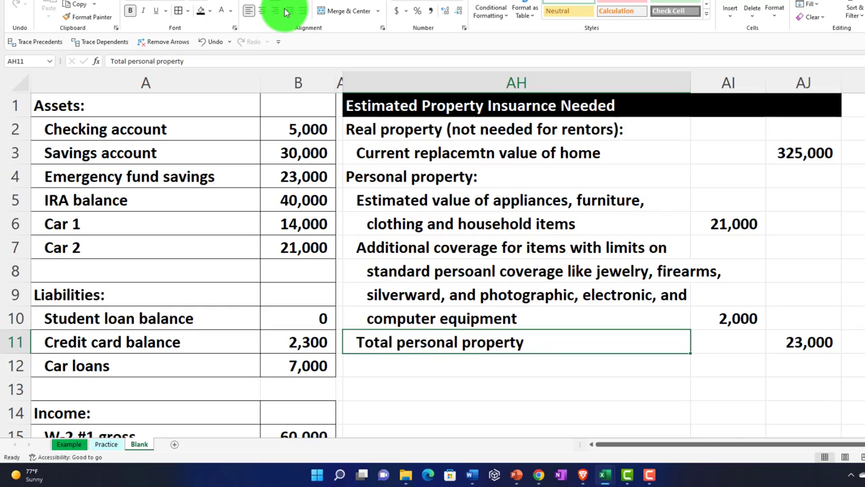
scroll(down, 3)
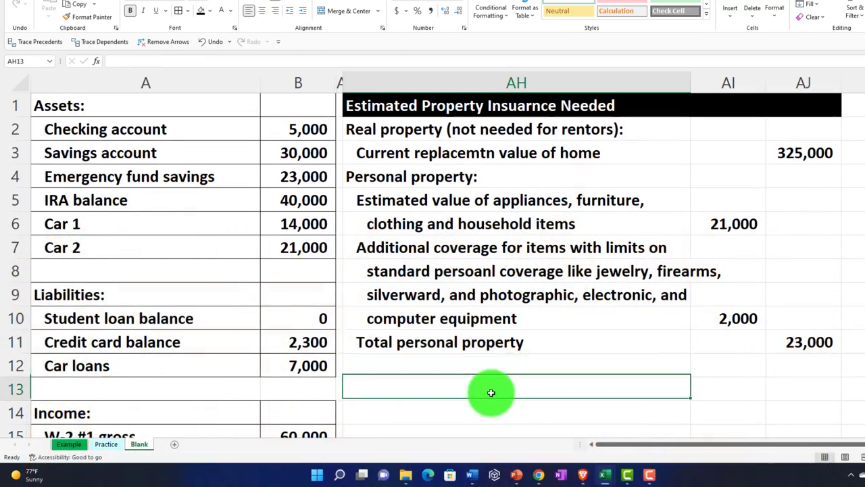
Enter 'Type of coverage for personal property' in AH12 with 'Replacement value' in AI12
text(Total personal property)
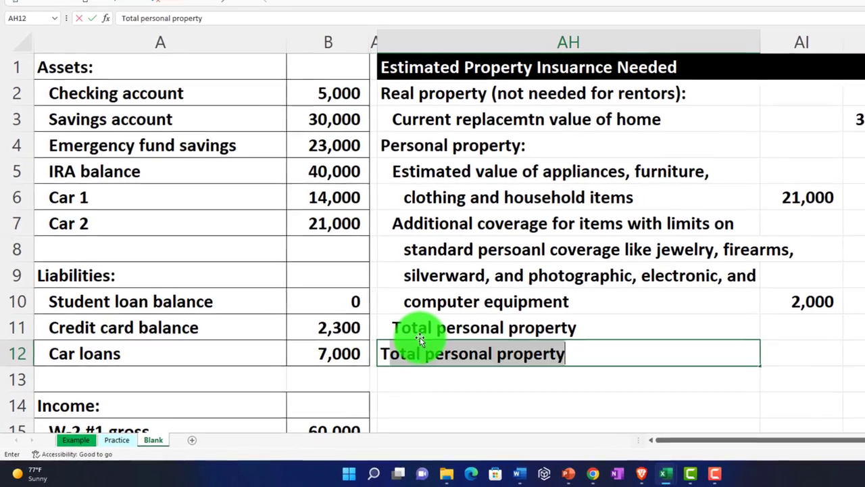
text(Type of)
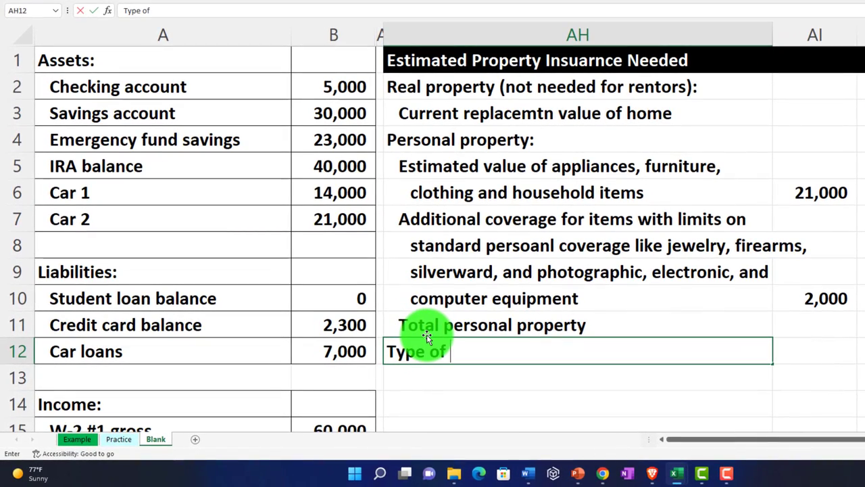
text(covera)
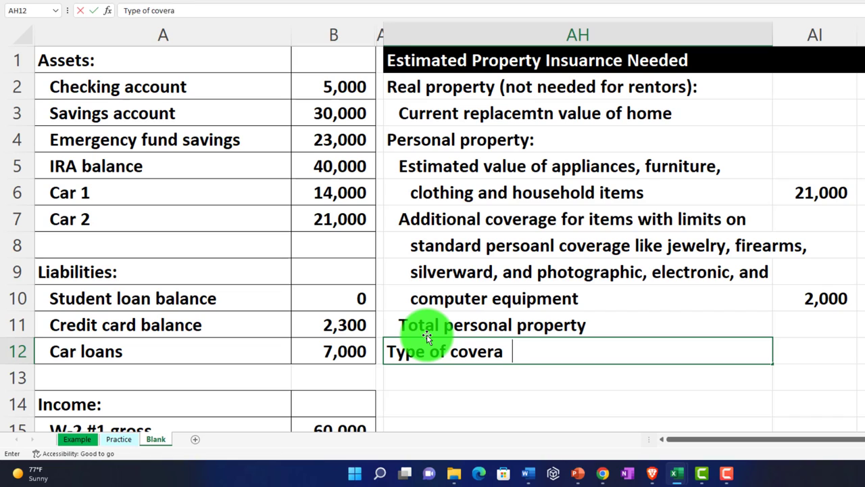
text(ge for personal property)
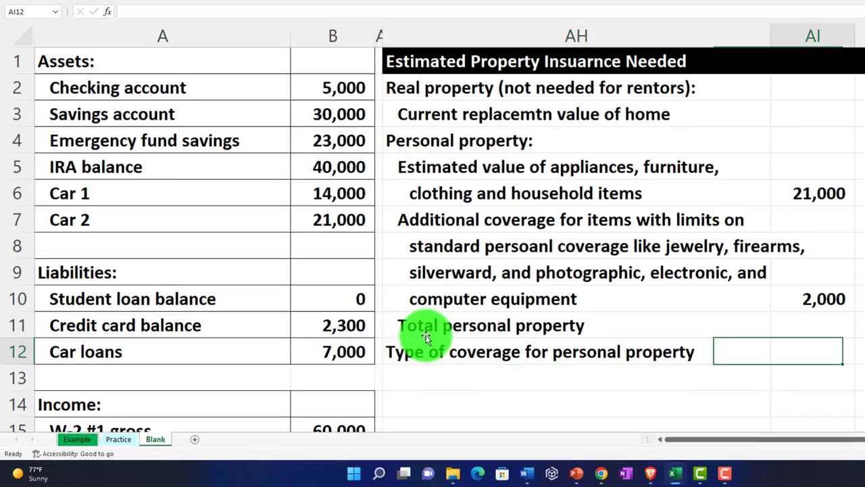
text(Replacement v)
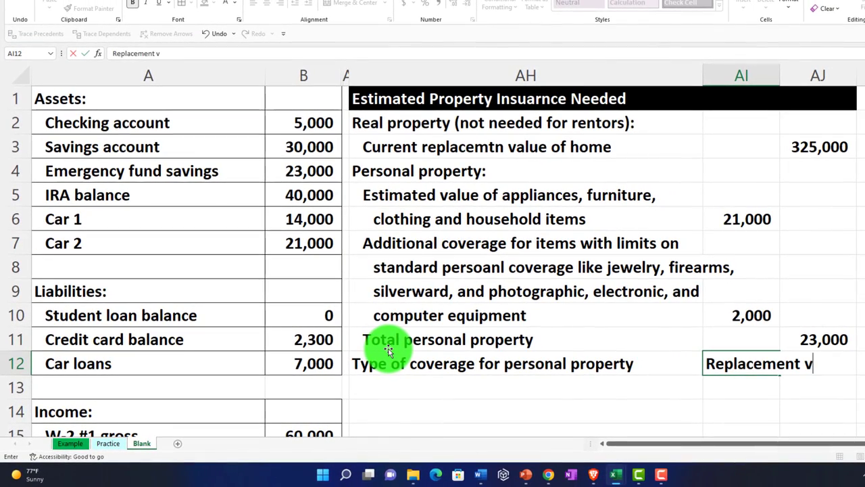
text(alue)
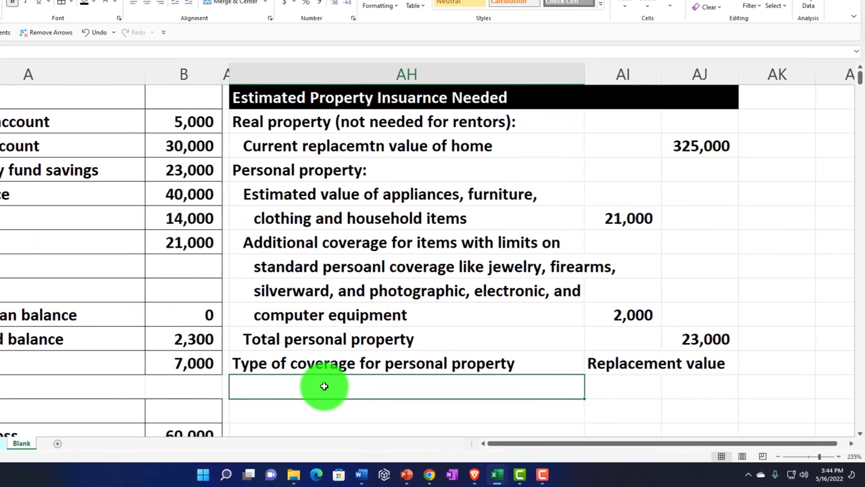
Add 'Personal liability:' with an injury claims coverage line at 0, then begin 'Flood or earthquake'
text(Personal property:)
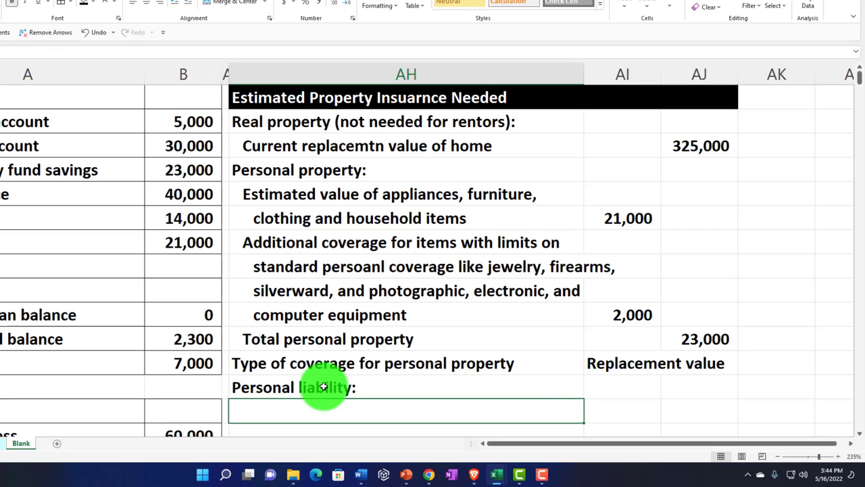
text(Adde)
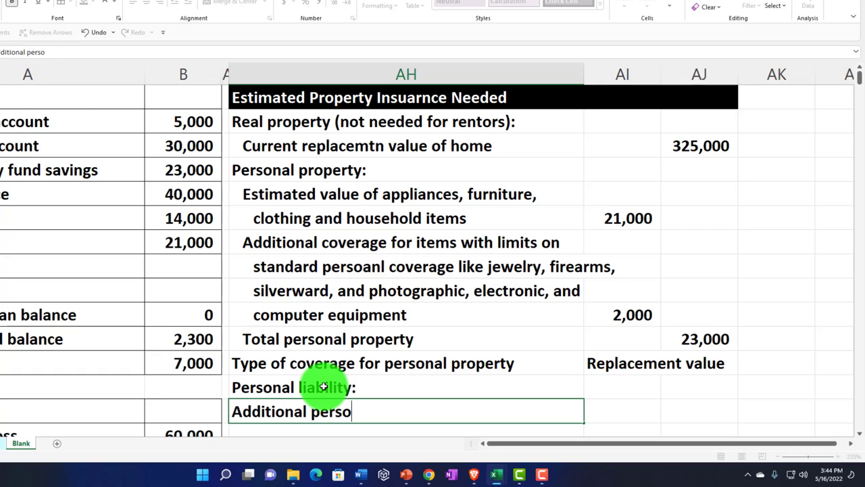
text(nal liability)
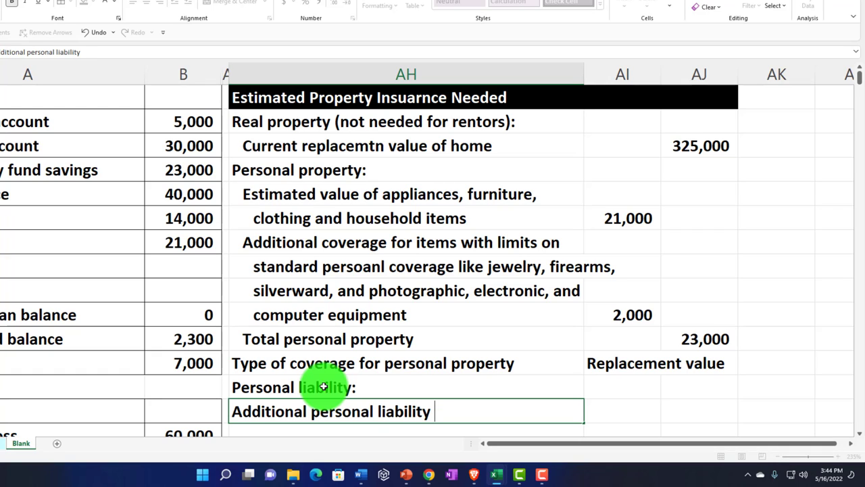
text(coverage for personal)
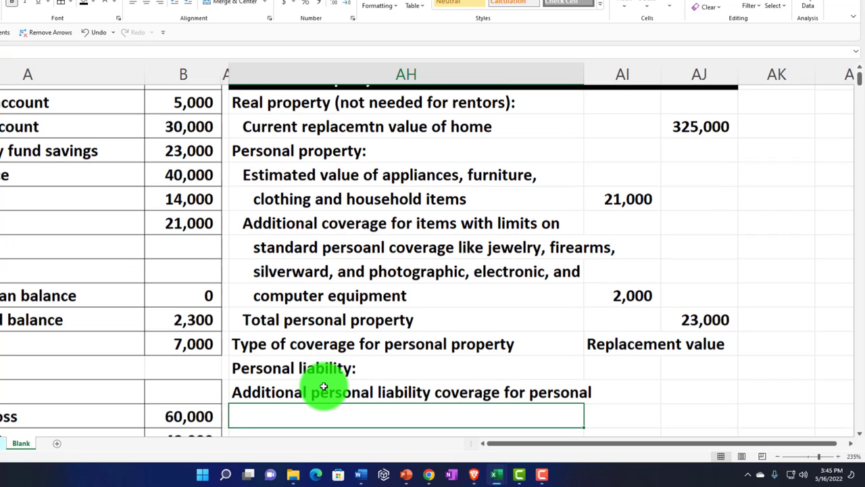
text(injury claims)
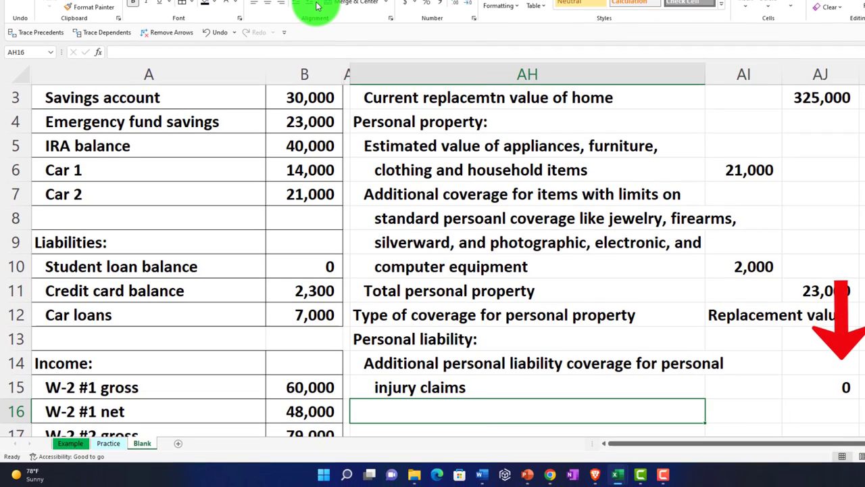
text(Flood or earch)
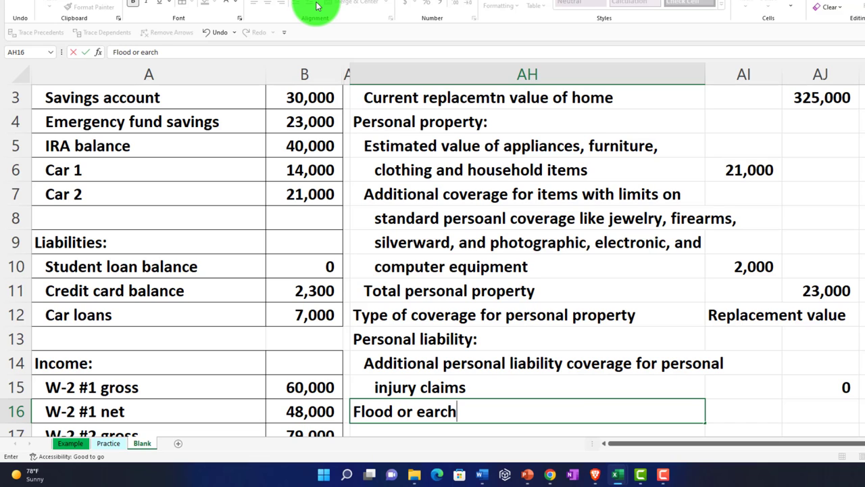
text(quake)
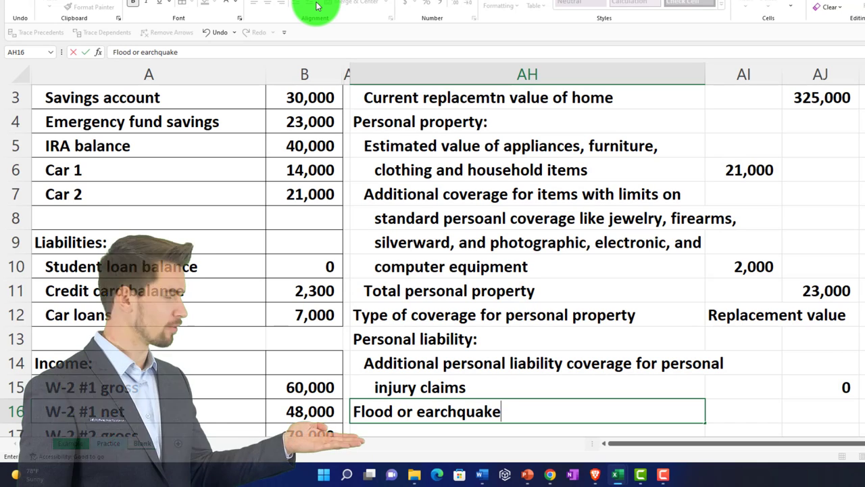